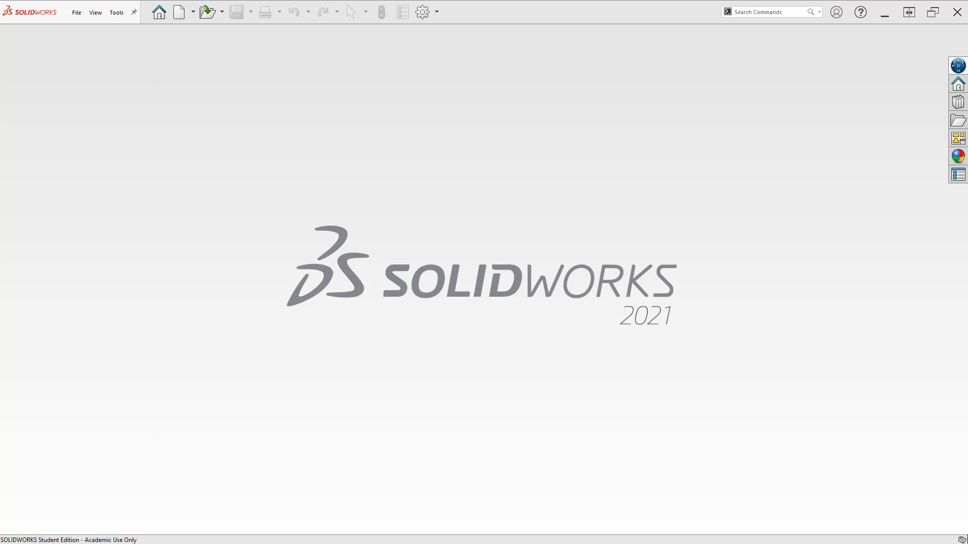
mouse_move(216, 241)
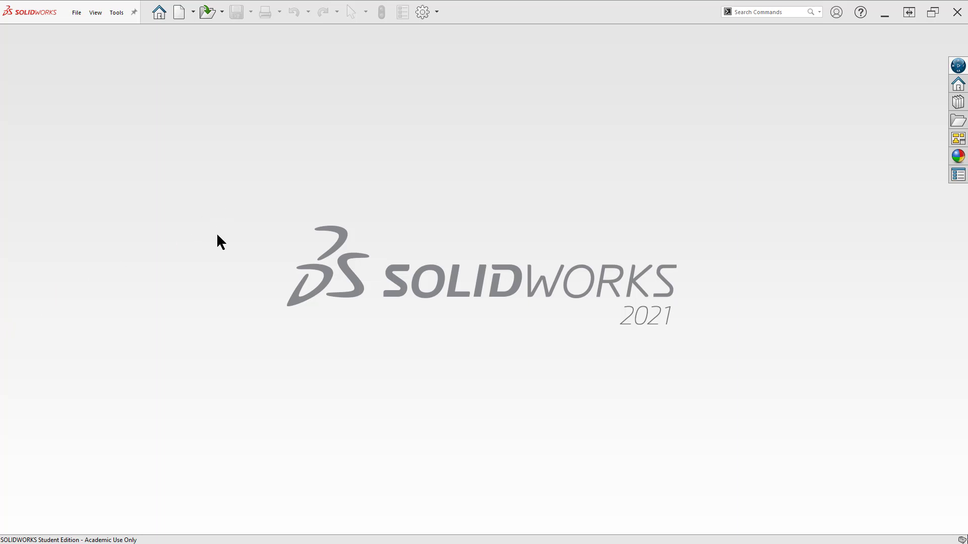
mouse_move(279, 160)
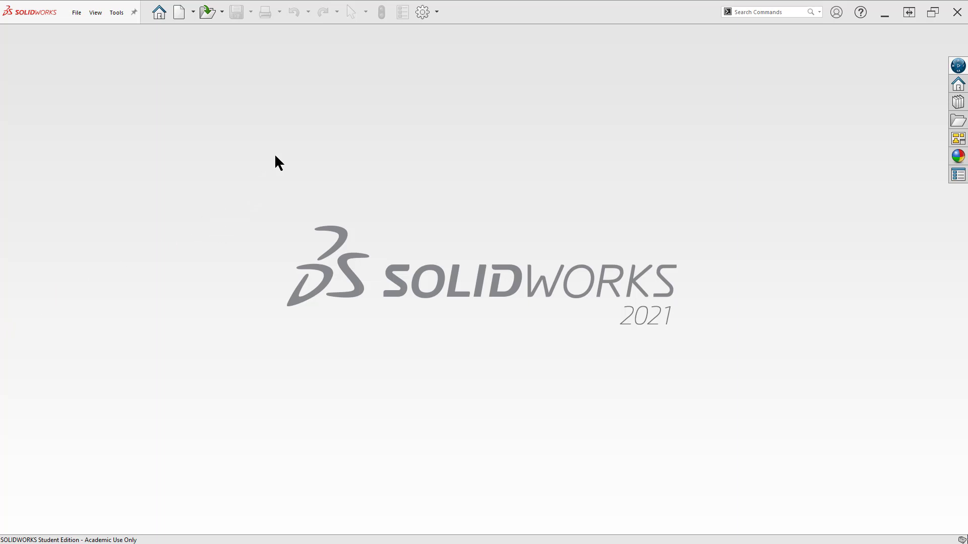
mouse_move(439, 16)
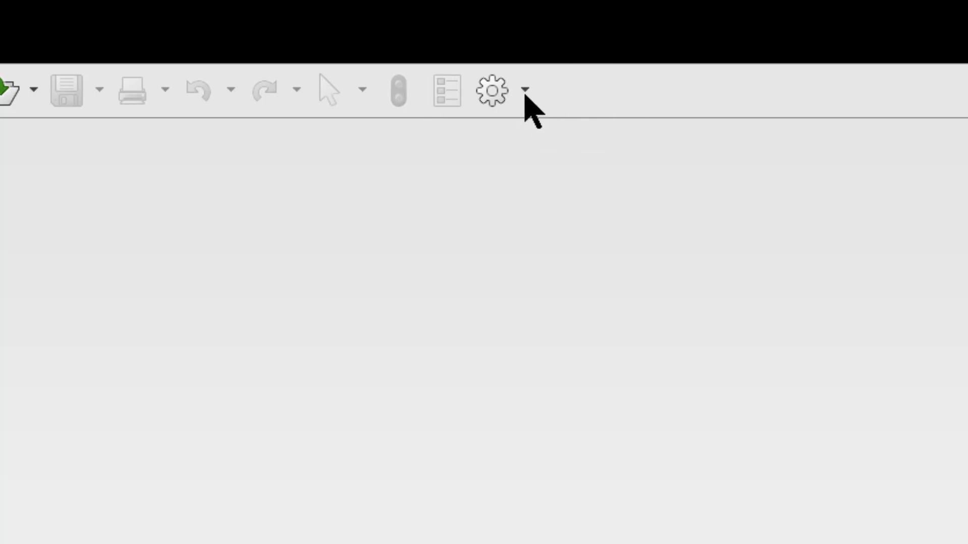
Start the Copy Settings Wizard from the Options gear with Restore Settings as the task.
click(527, 89)
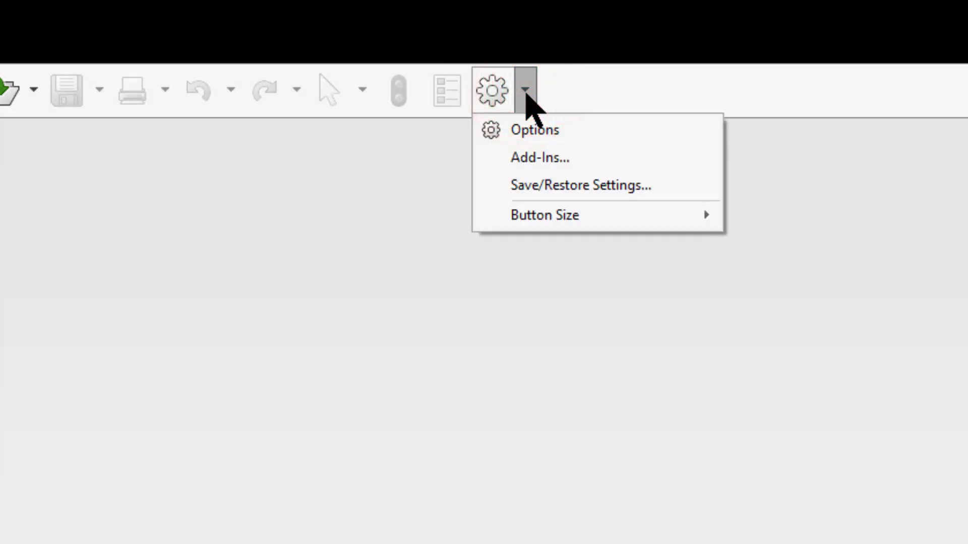
mouse_move(554, 196)
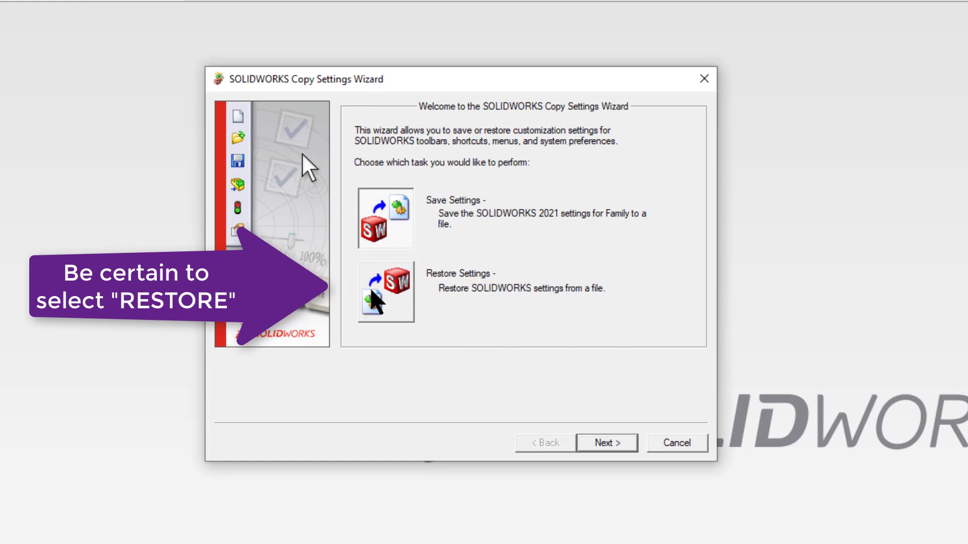
click(385, 292)
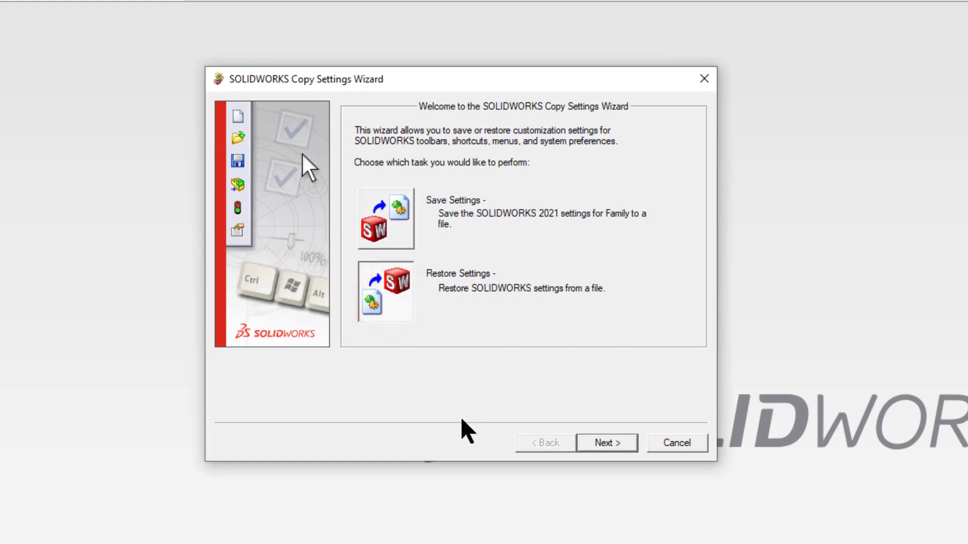
mouse_move(515, 444)
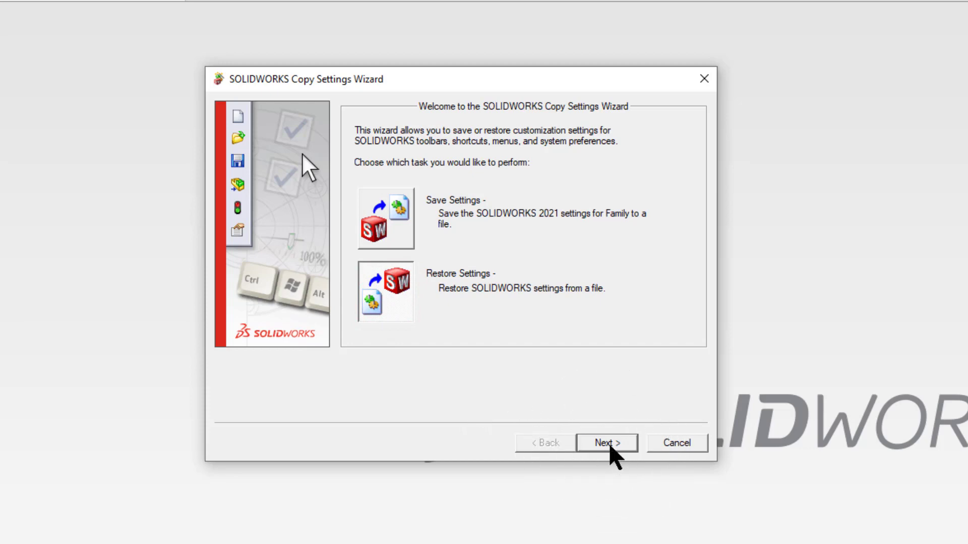
Choose C:\~~WWEng\SW2021_Default.sldreg as the restore source, keeping all settings categories ticked.
click(607, 444)
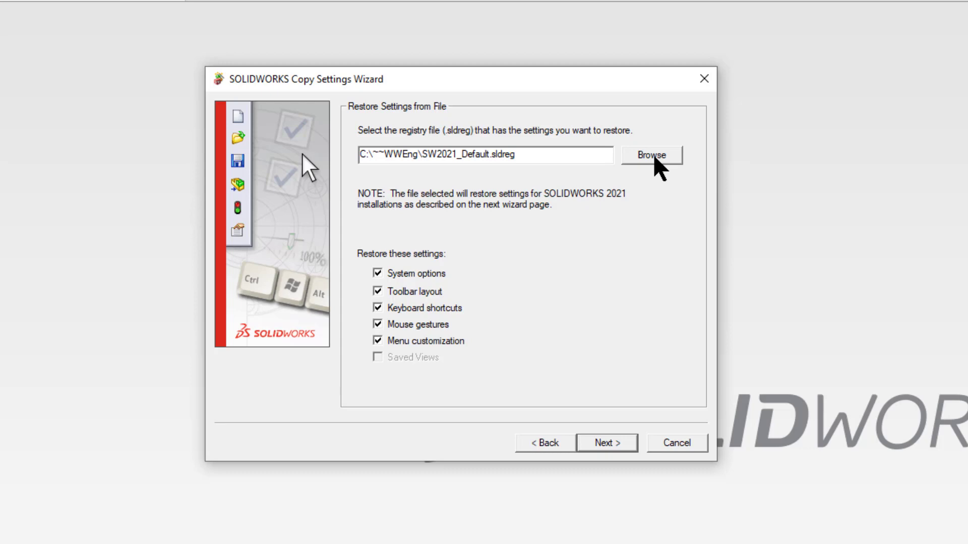
click(657, 156)
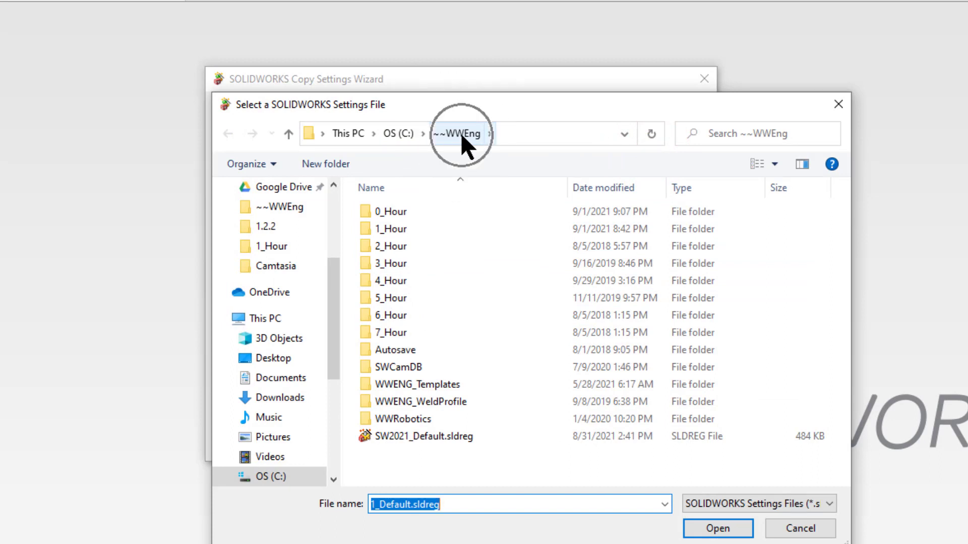
click(409, 435)
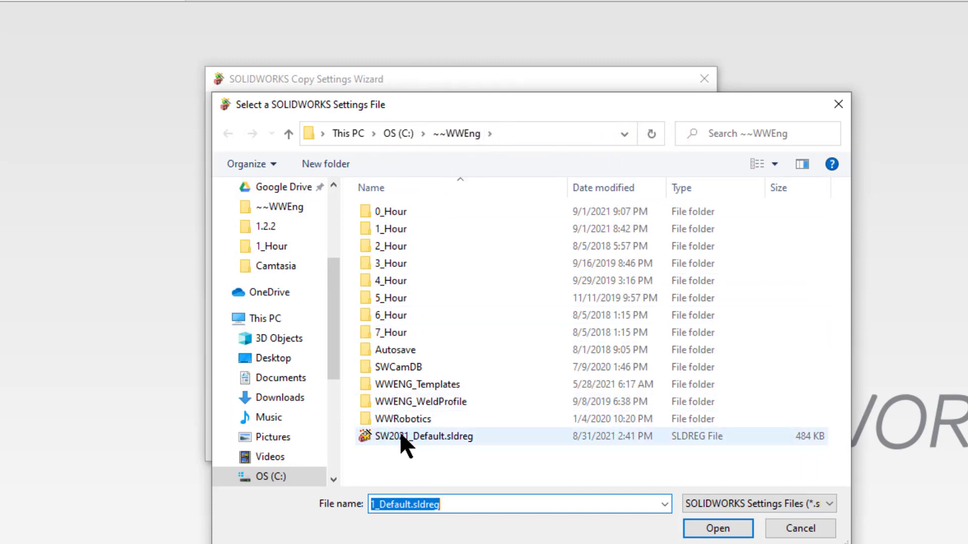
mouse_move(401, 444)
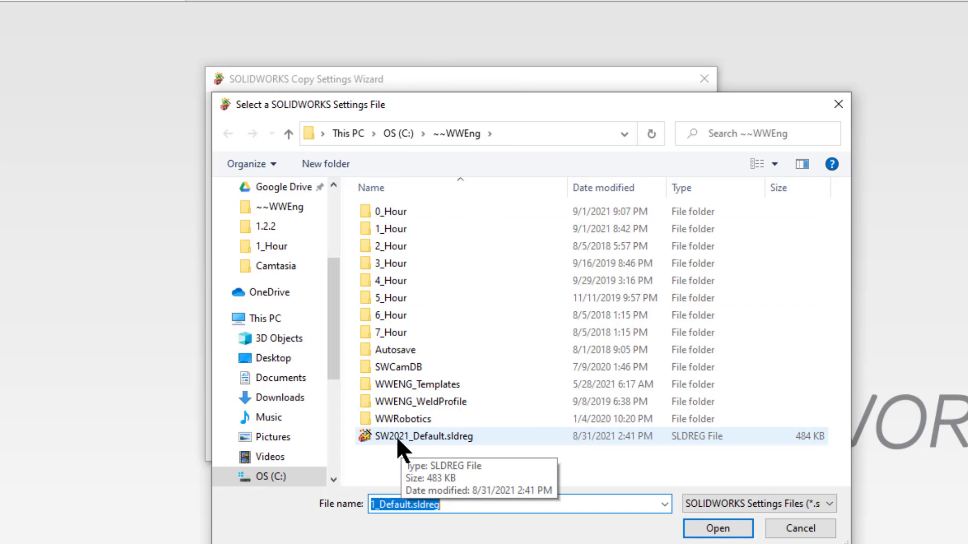
click(412, 436)
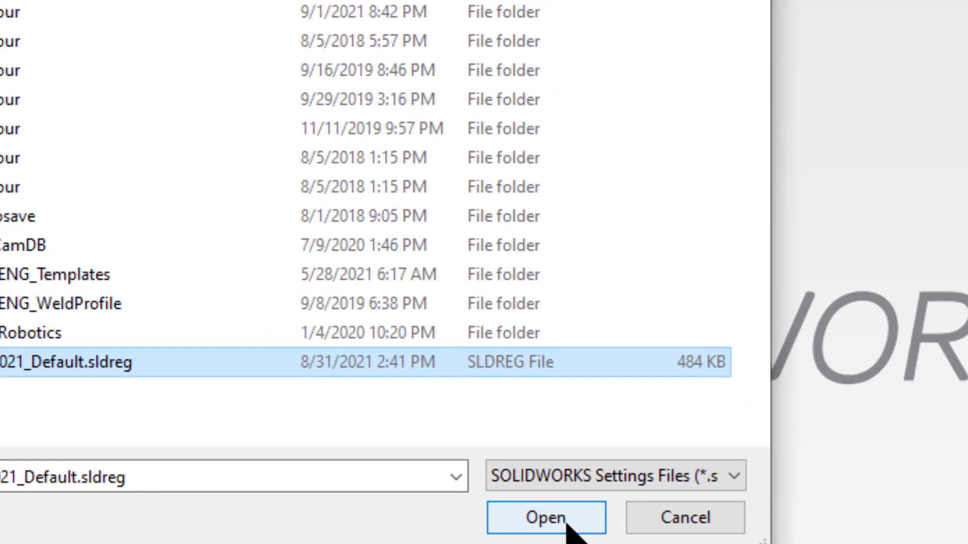
click(540, 516)
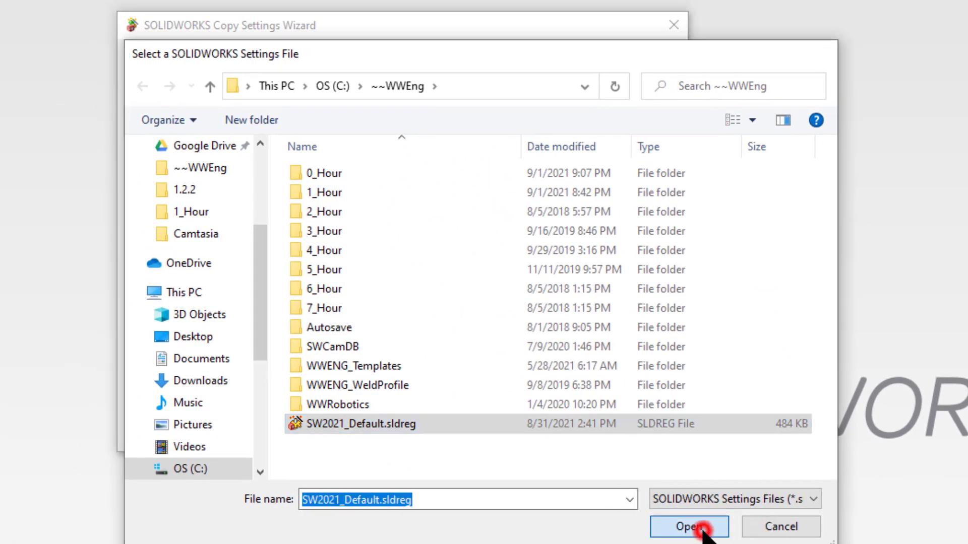
click(690, 526)
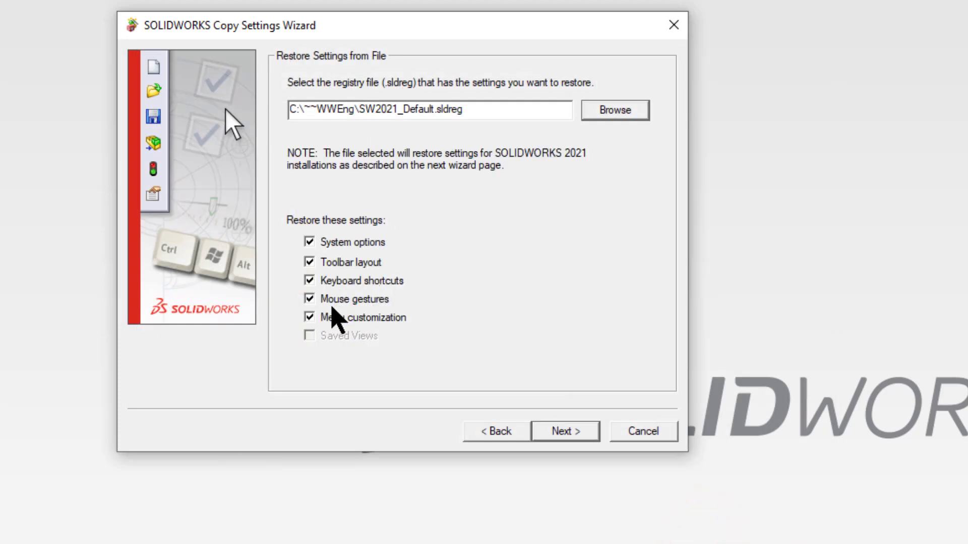
mouse_move(322, 290)
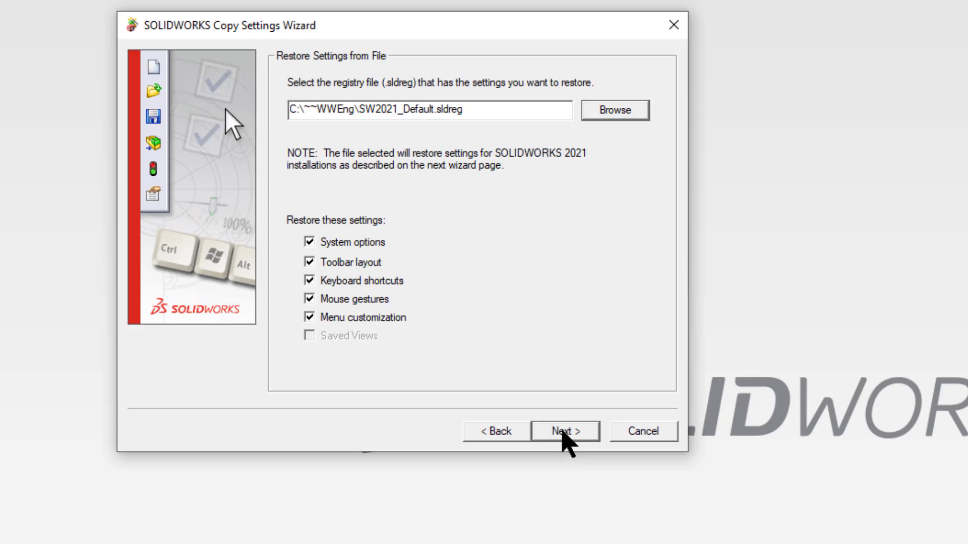
Advance to the Finish Operation page with 'Create backup of current settings' kept checked.
click(564, 432)
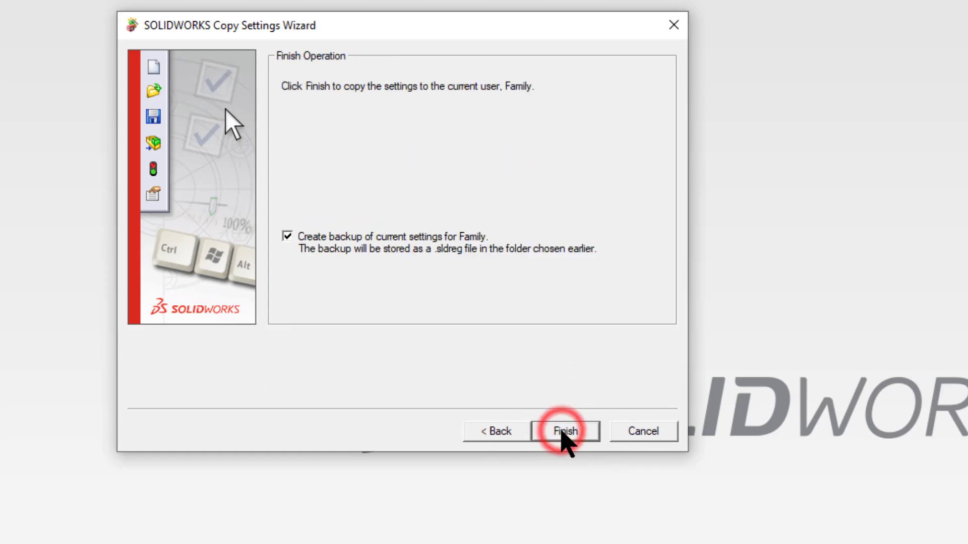
mouse_move(337, 270)
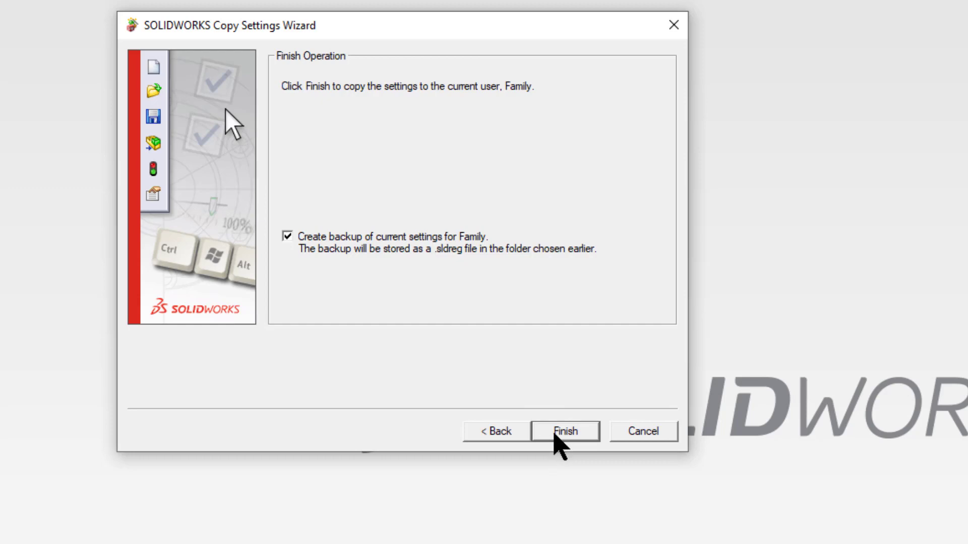
Finish the wizard to apply the settings with a backup and acknowledge the success message.
click(564, 432)
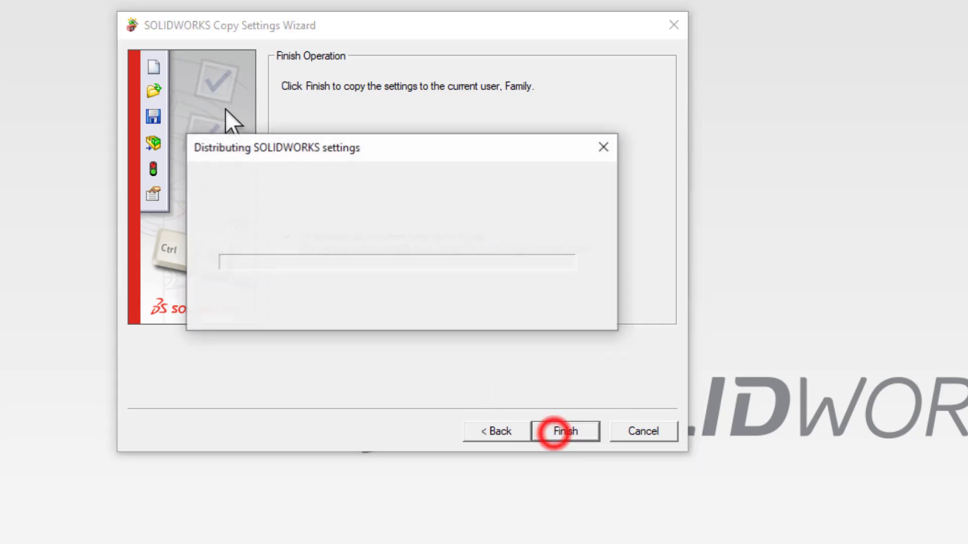
click(566, 432)
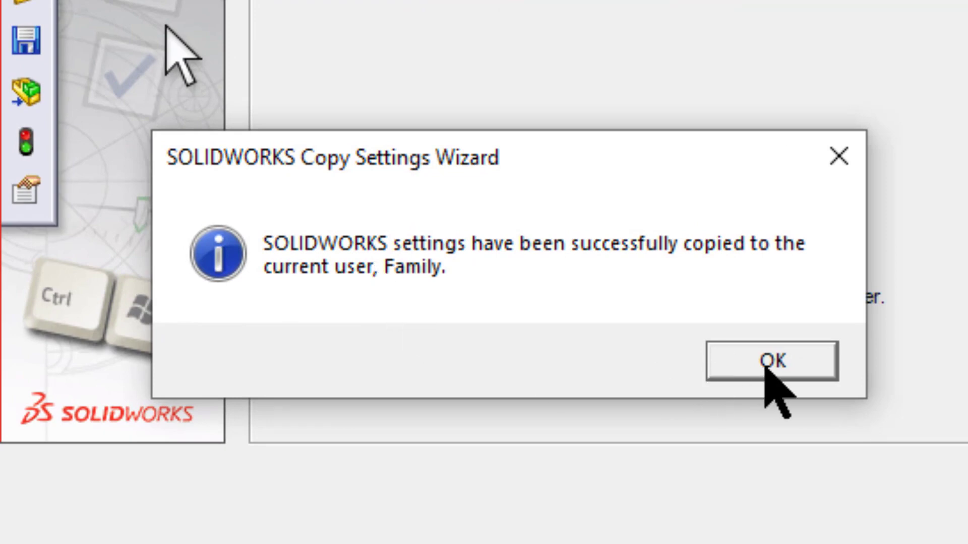
click(771, 361)
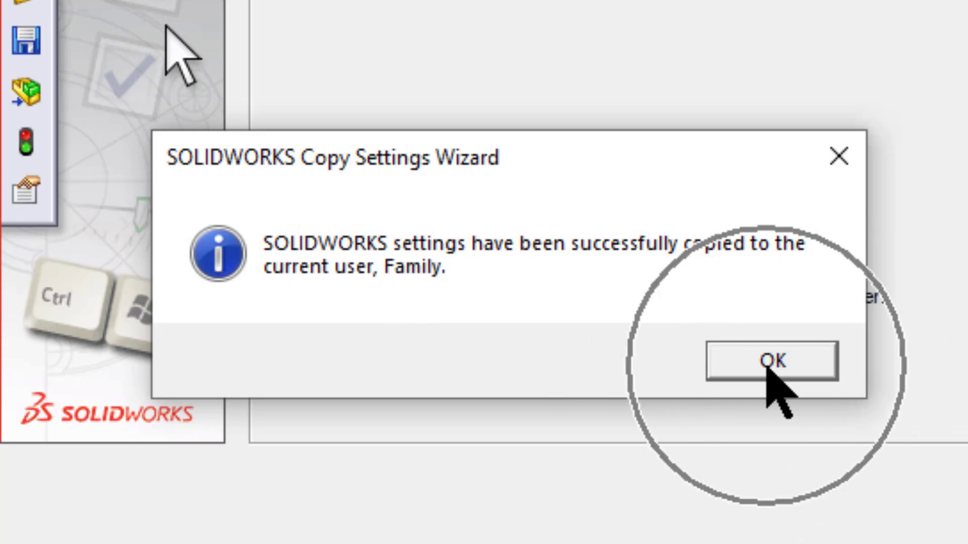
click(774, 361)
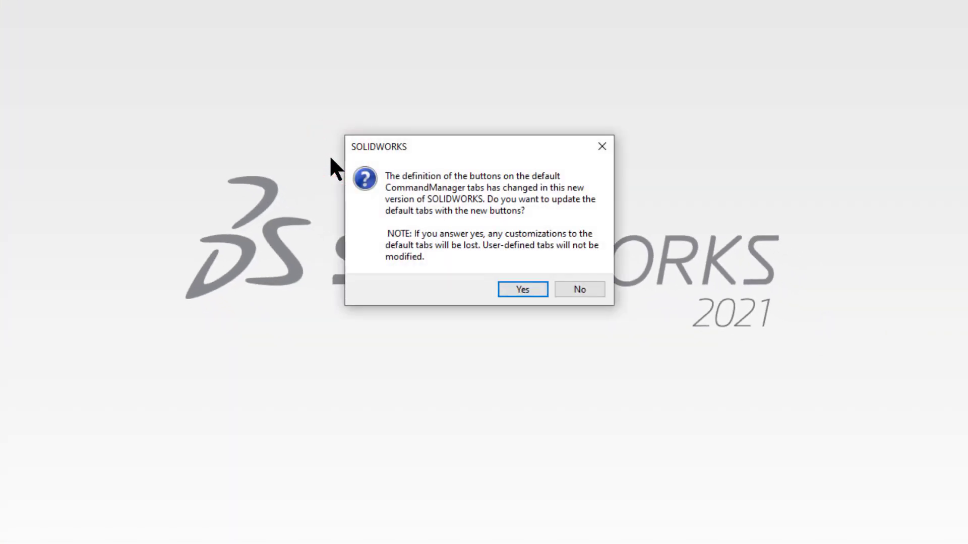
mouse_move(429, 274)
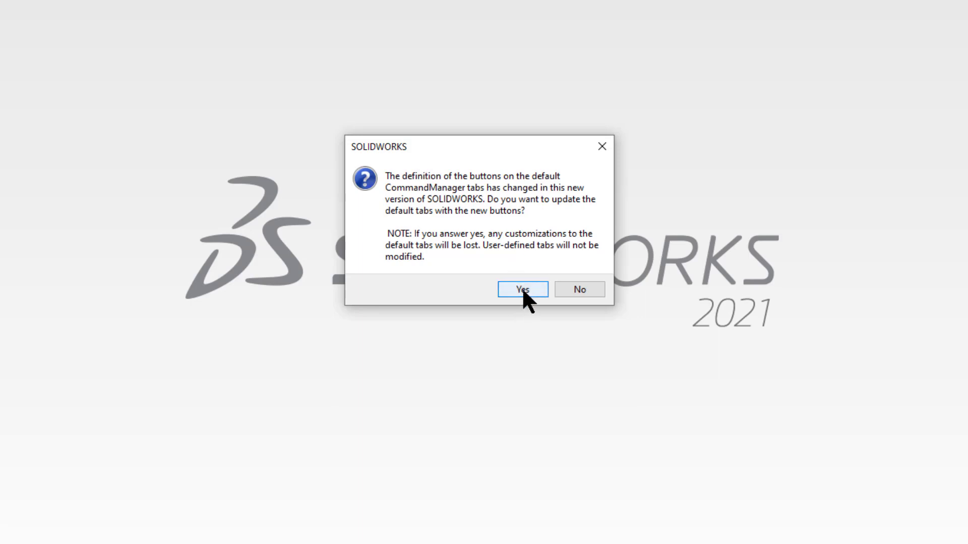
Answer Yes to updating the default CommandManager tabs so SOLIDWORKS finishes starting.
click(522, 289)
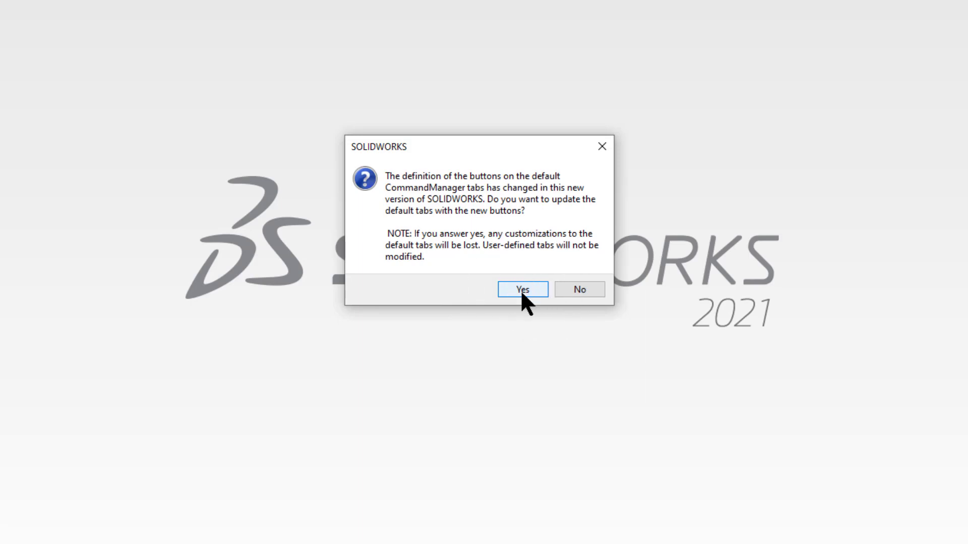
click(523, 288)
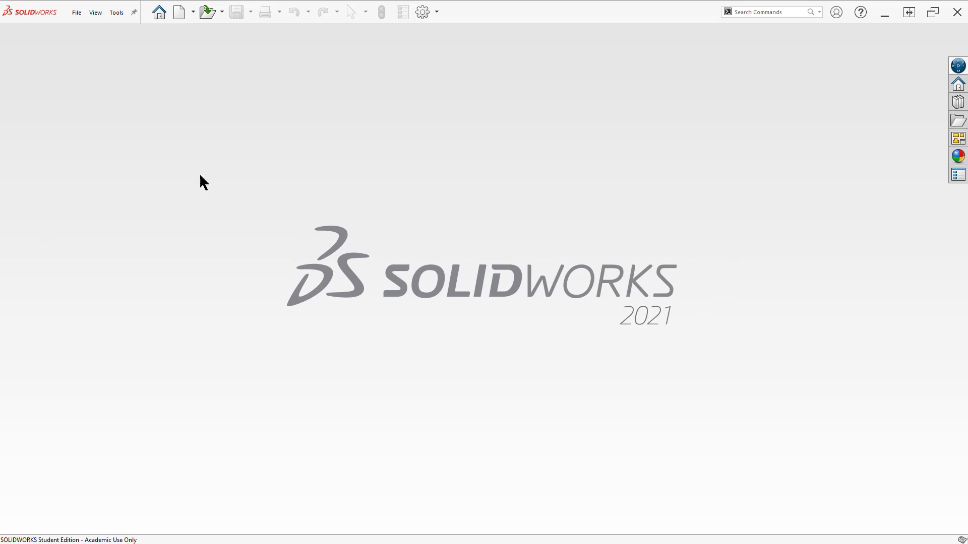
mouse_move(955, 14)
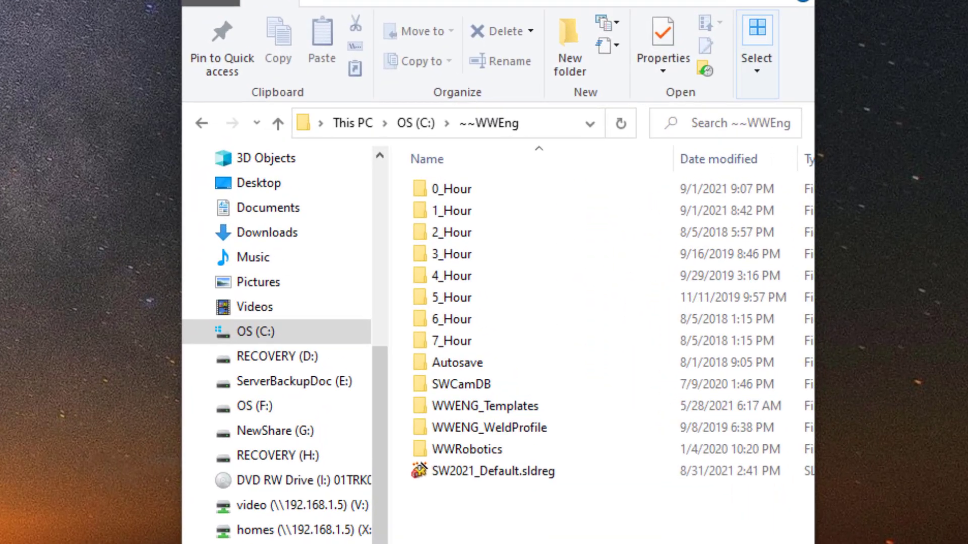
Select SW2021_Default.sldreg in the ~~WWEng folder in File Explorer.
click(491, 472)
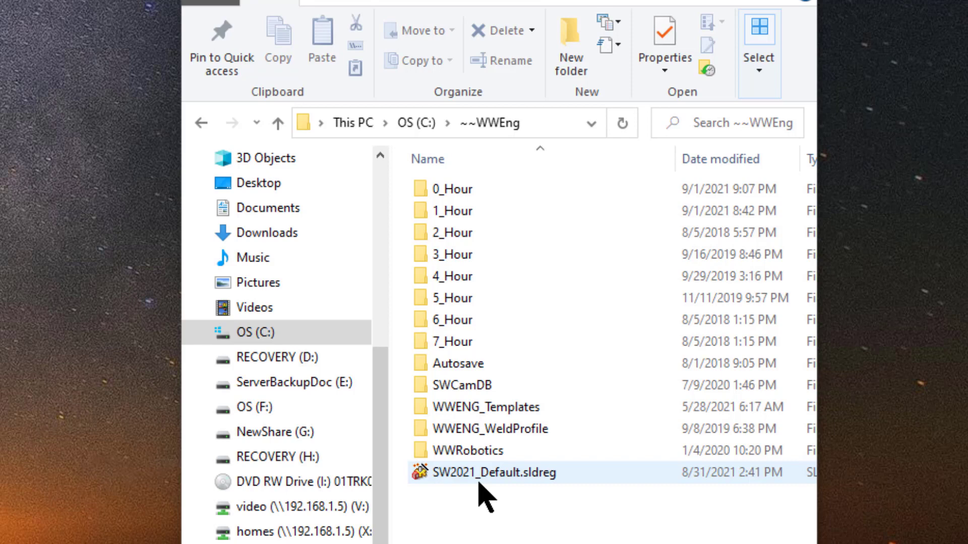
click(513, 410)
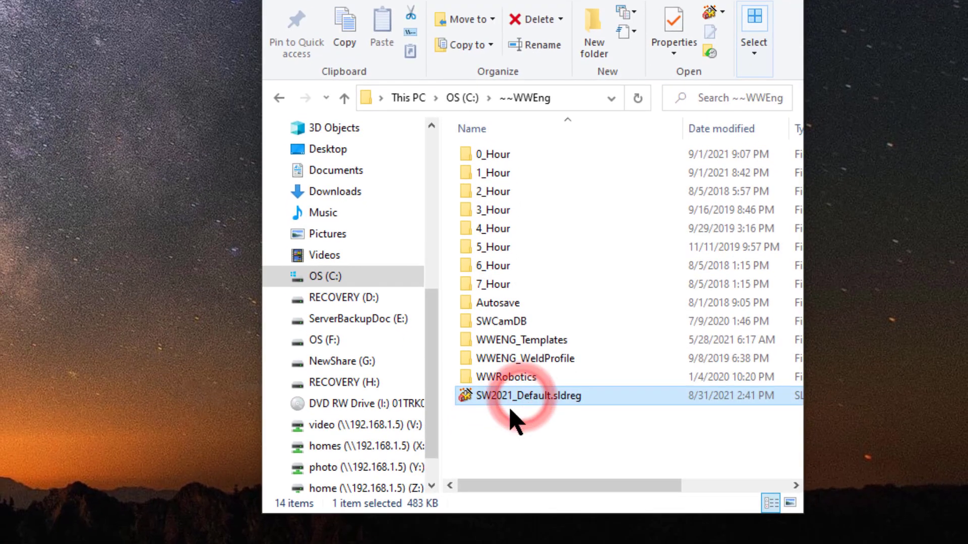
Launch the wizard from SW2021_Default.sldreg and target the current user, reaching the Finish step with backup on.
double_click(529, 395)
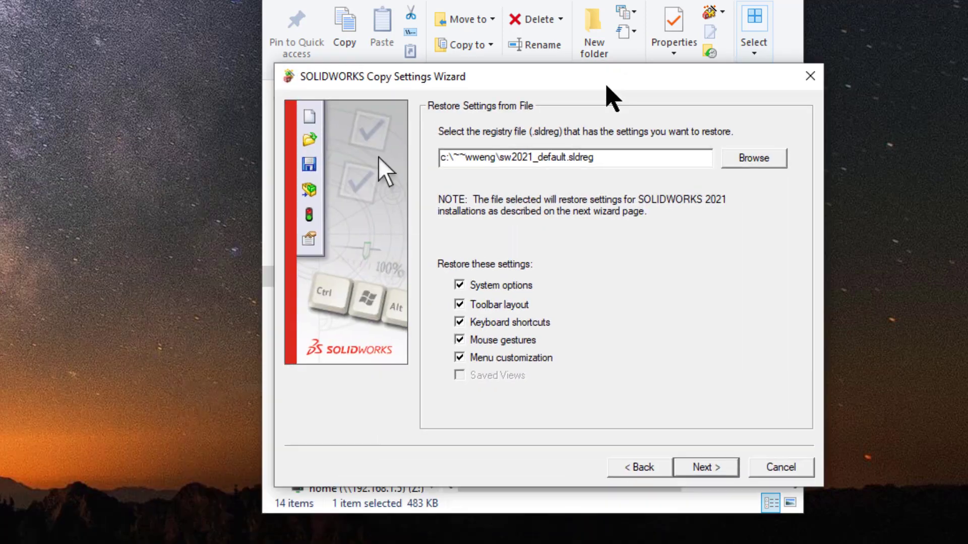
mouse_move(617, 441)
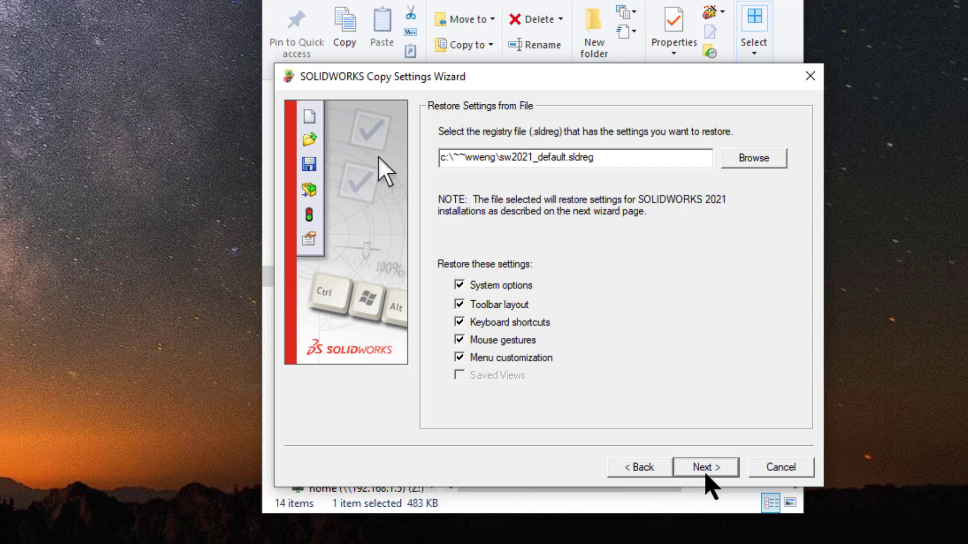
mouse_move(712, 482)
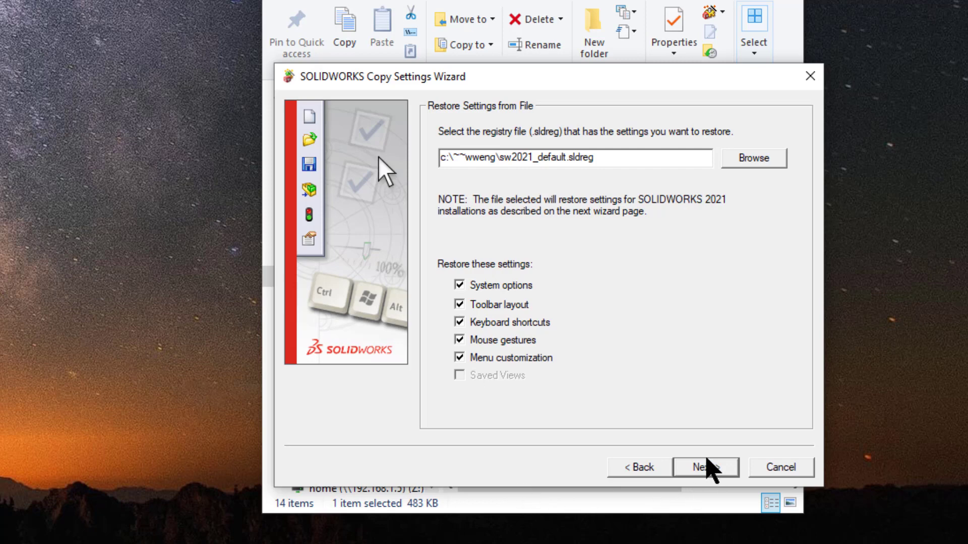
click(706, 467)
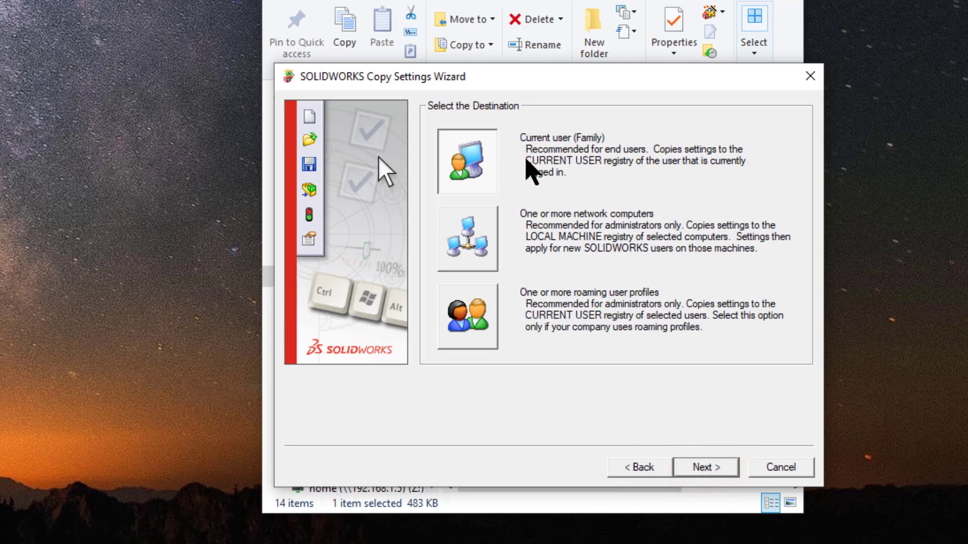
mouse_move(578, 166)
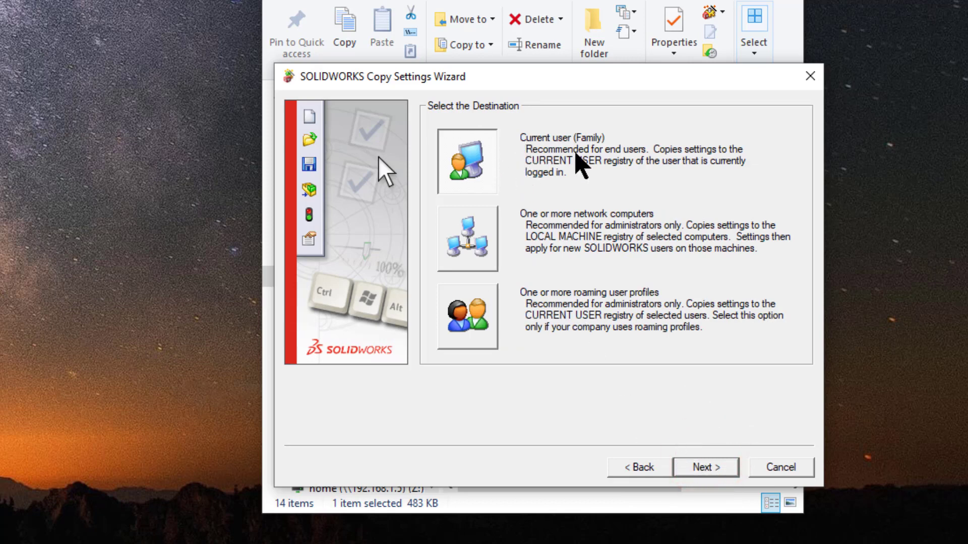
mouse_move(466, 236)
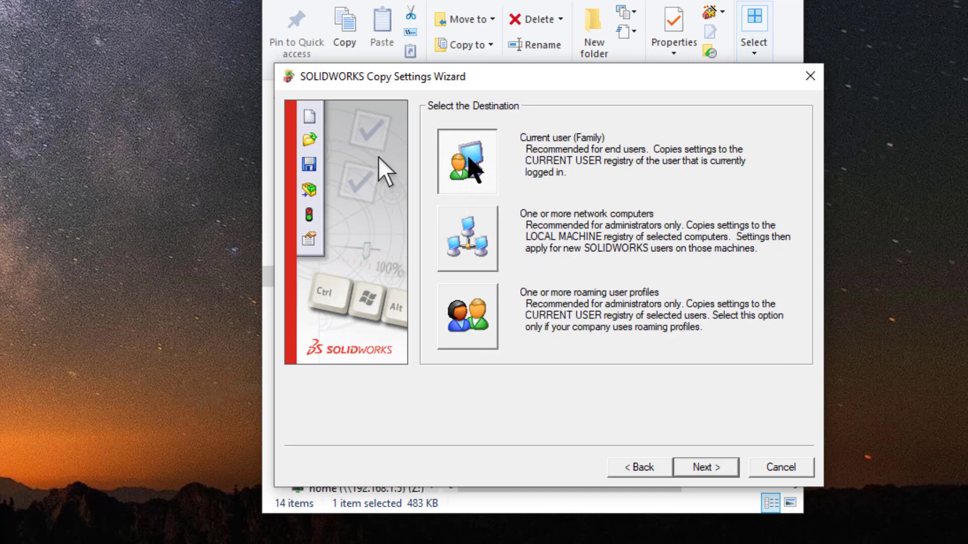
mouse_move(705, 467)
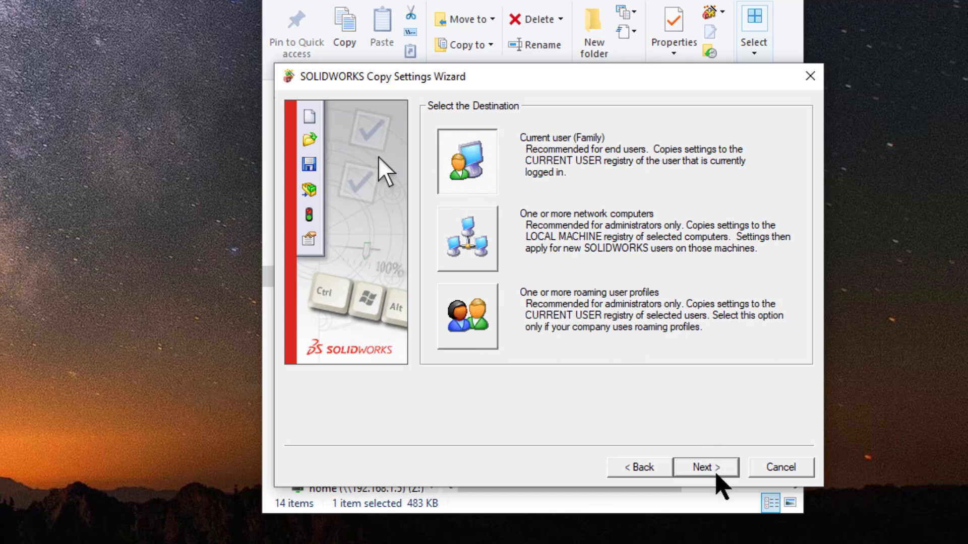
click(706, 468)
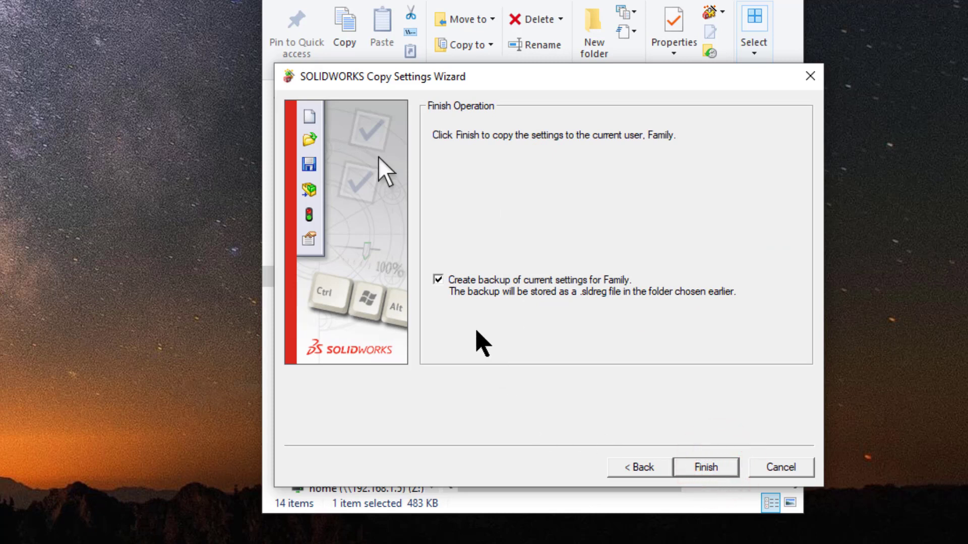
Finish copying the settings to the current user and acknowledge success, creating a backup .sldreg file.
click(705, 468)
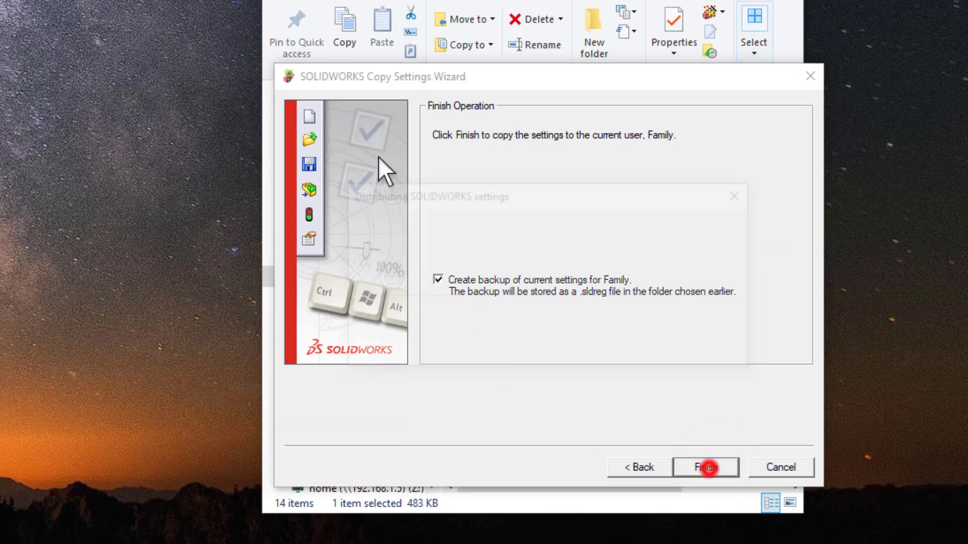
click(706, 467)
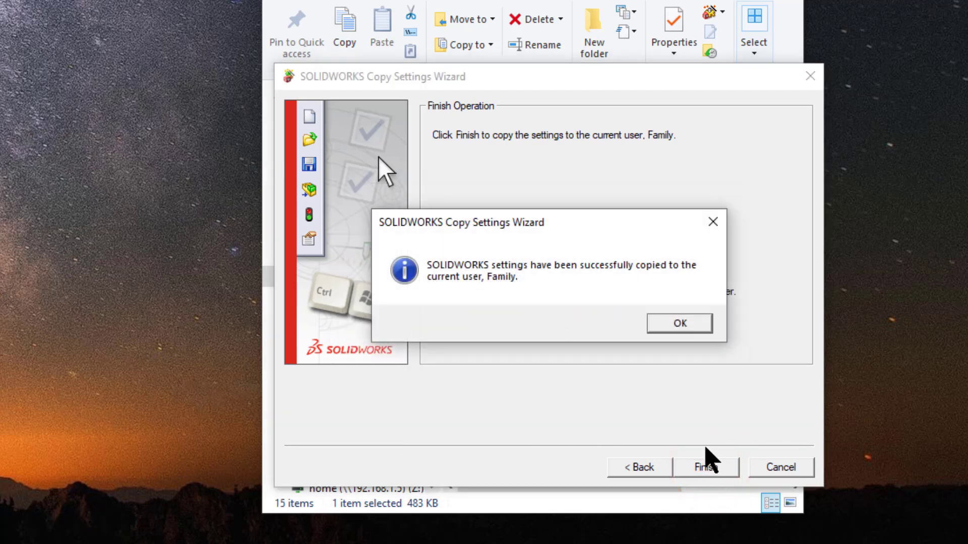
mouse_move(686, 343)
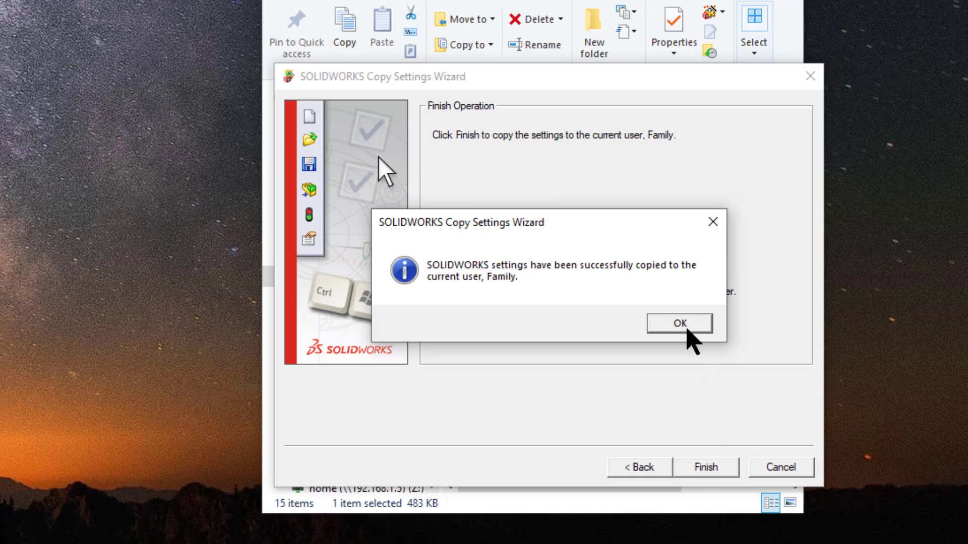
click(680, 322)
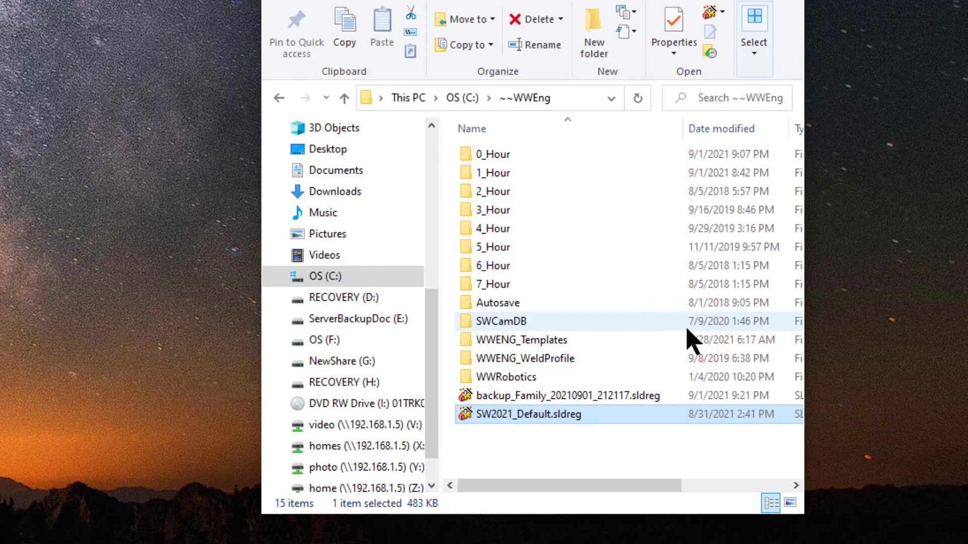